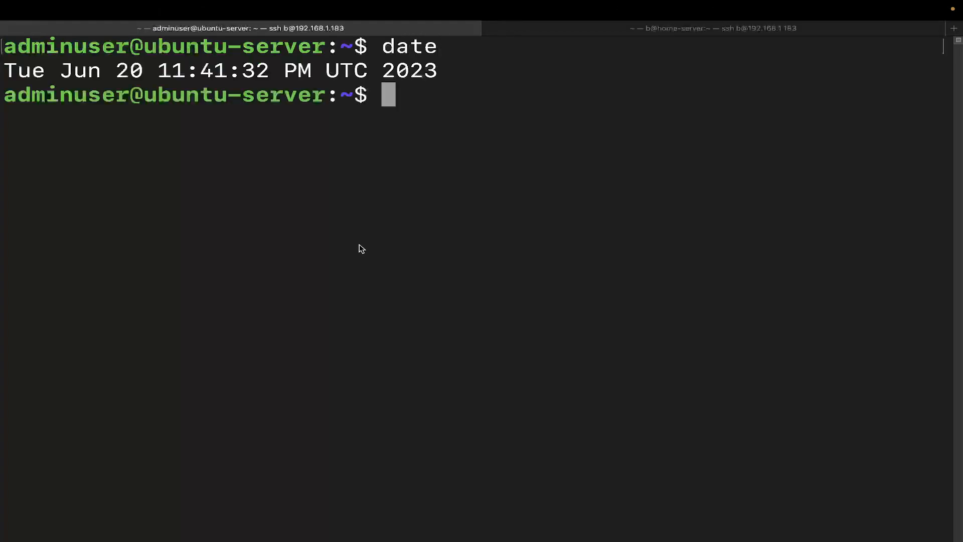
mouse_move(330, 78)
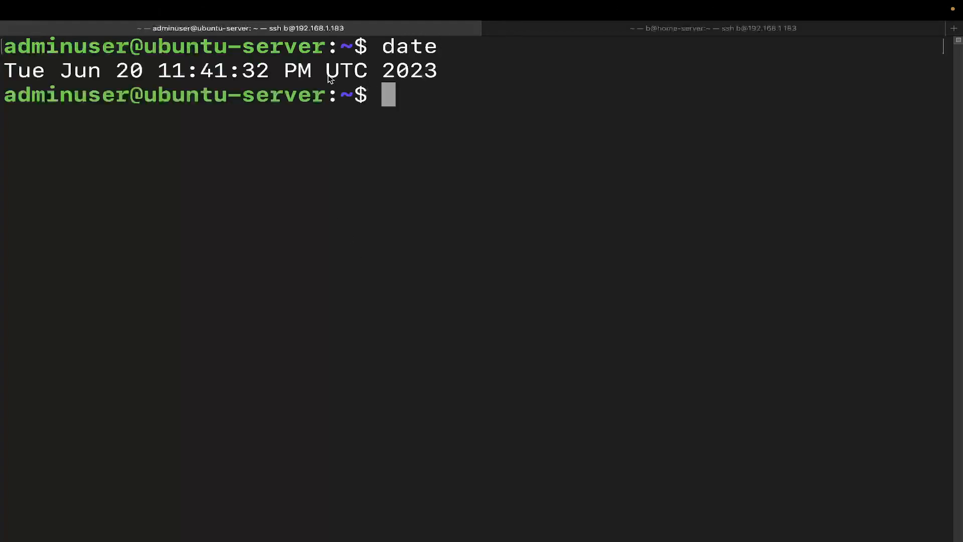
mouse_move(164, 73)
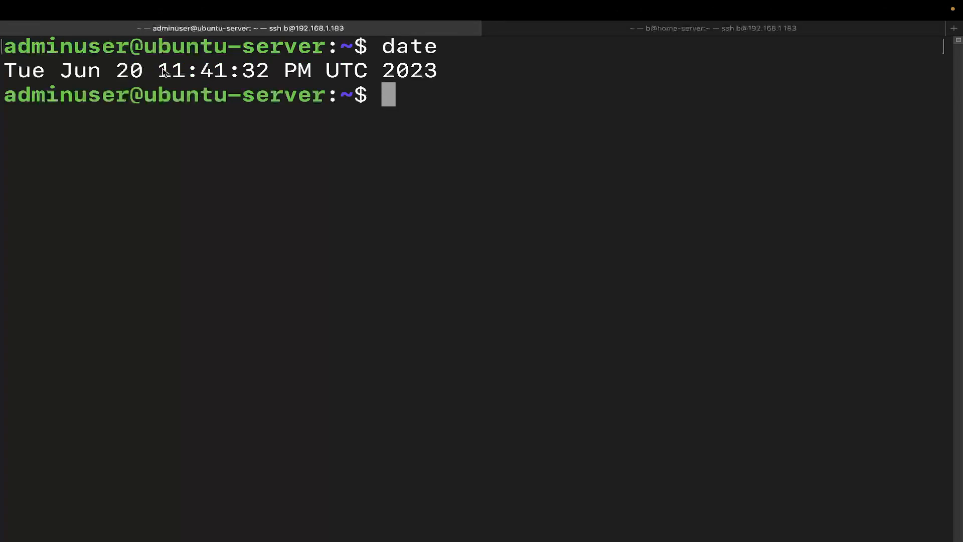
- Run timedatectl (after a typo) to show the server clock is on UTC (+0000) with NTP active
double_click(212, 71)
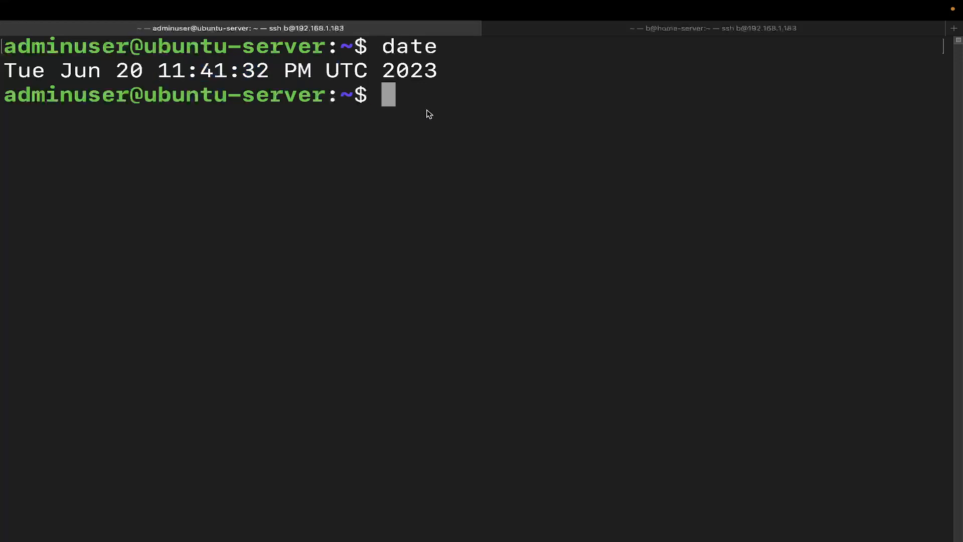
mouse_move(209, 77)
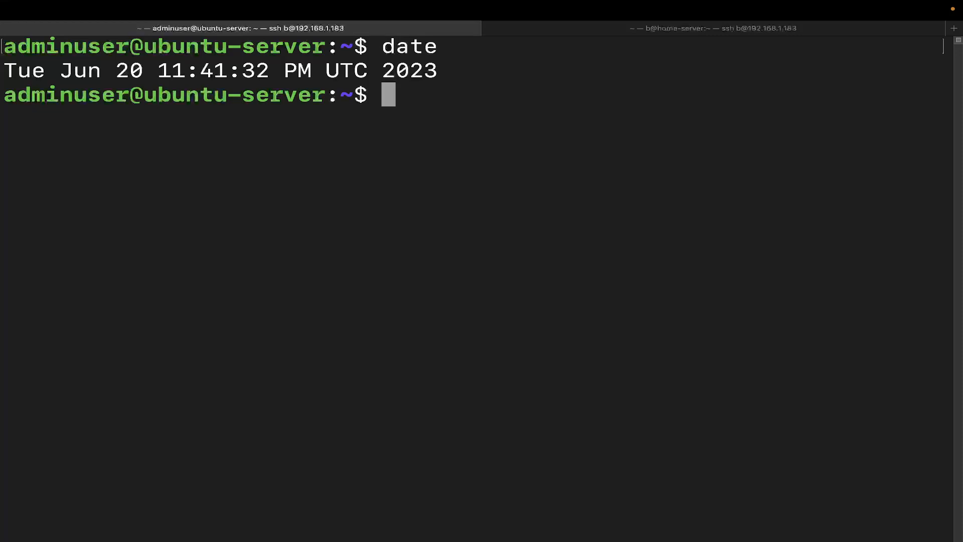
type("ti")
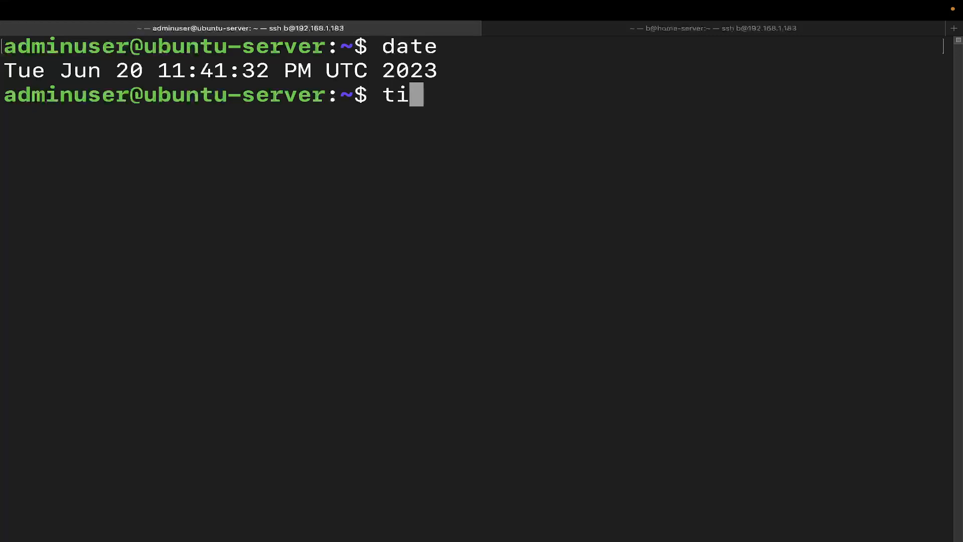
type("mdatectl")
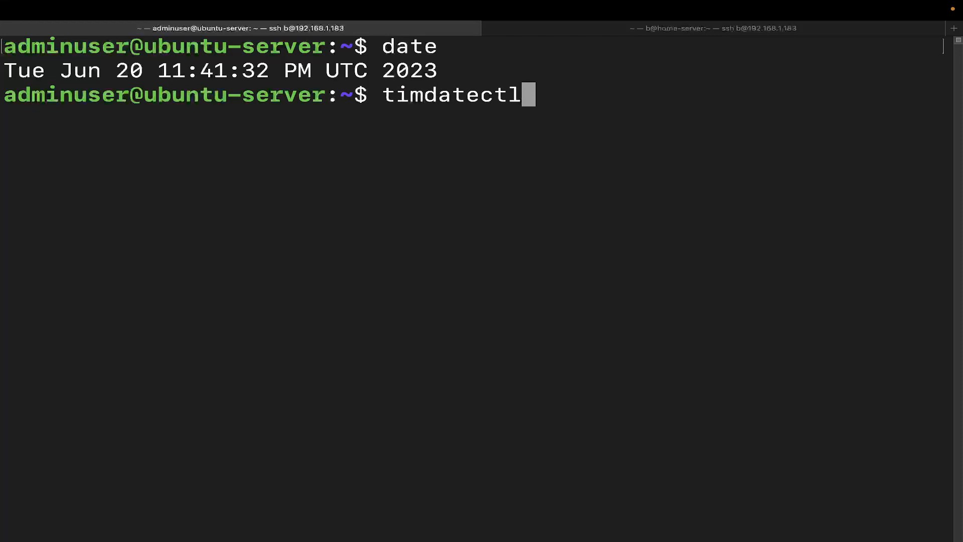
key("Return")
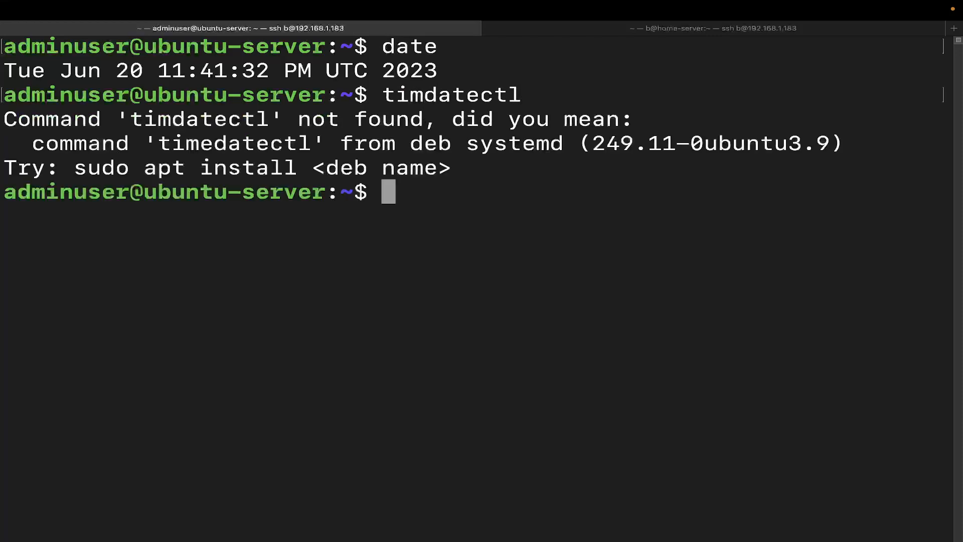
type("timdatectl")
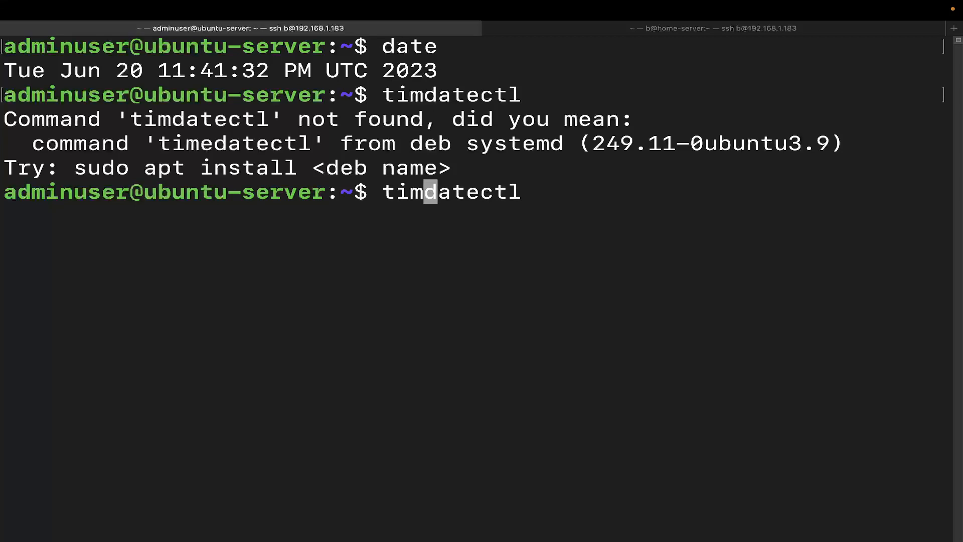
type("e")
key("Return")
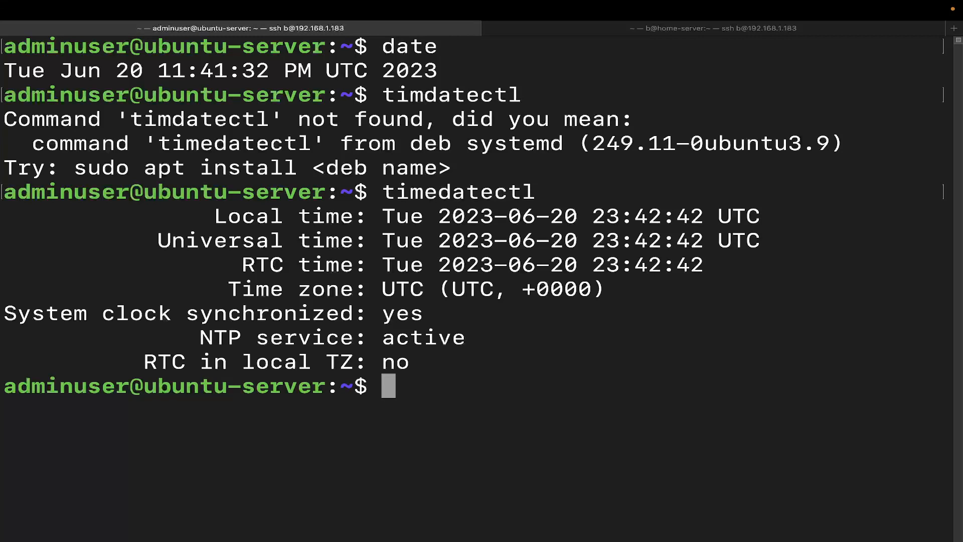
mouse_move(539, 327)
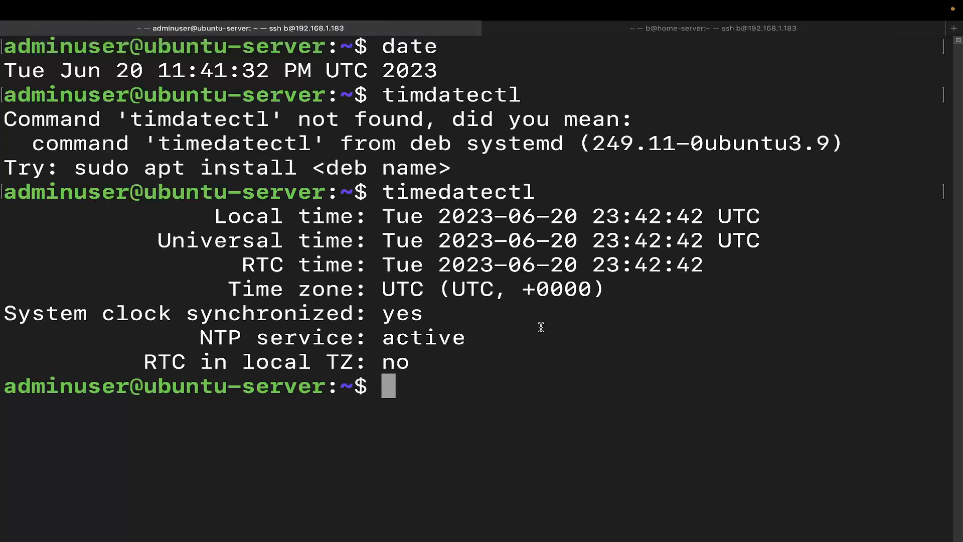
mouse_move(532, 320)
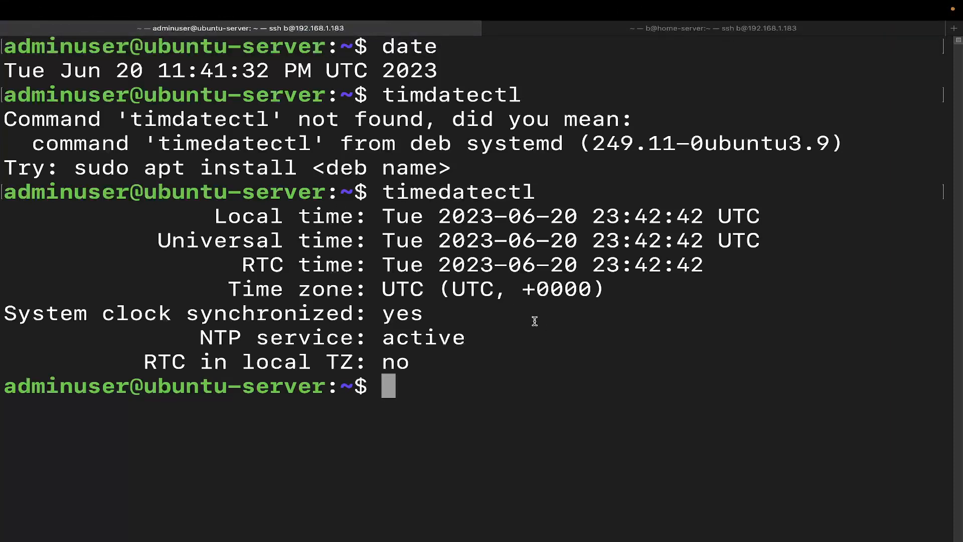
mouse_move(393, 111)
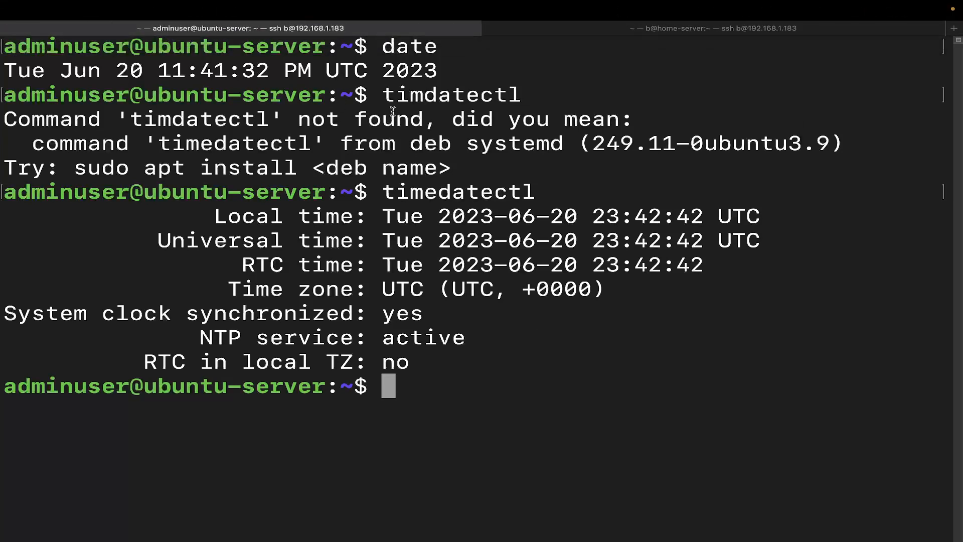
mouse_move(436, 168)
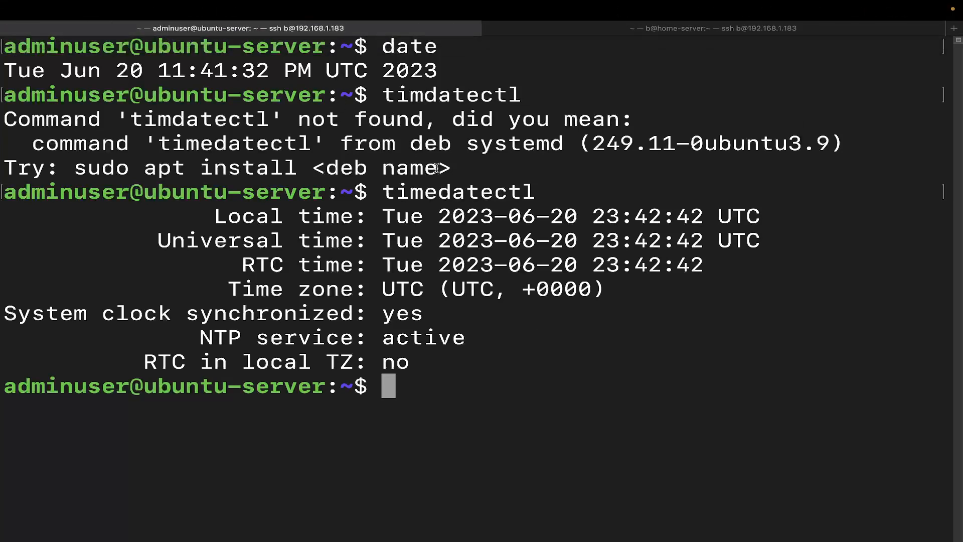
mouse_move(532, 344)
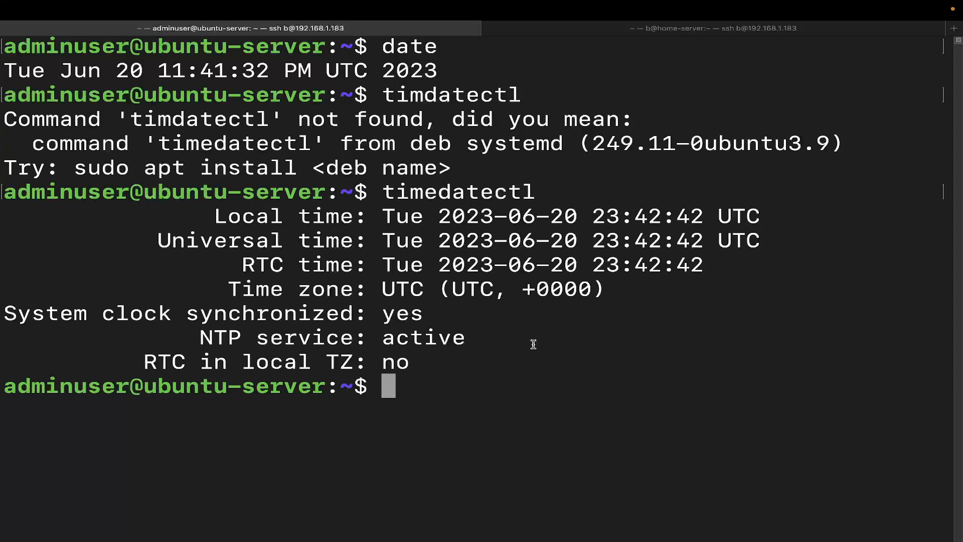
type("clear")
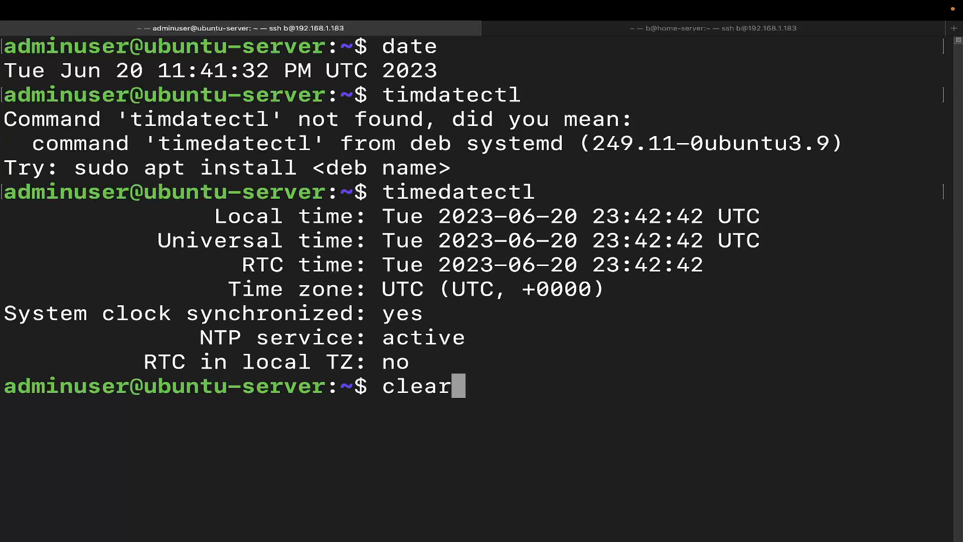
- Clear the screen, list all time zones with timedatectl list-timezones, then quit the pager
key("Return")
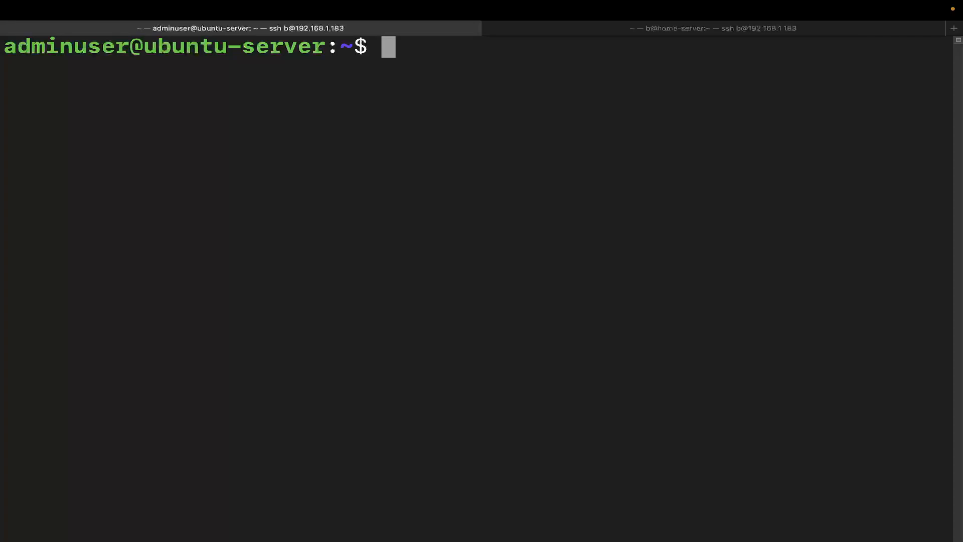
type("time")
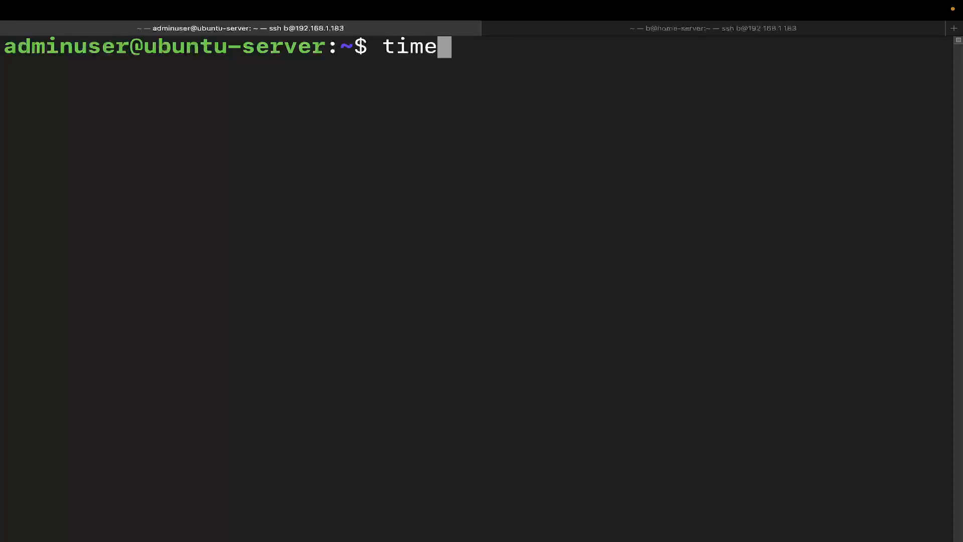
type("datect")
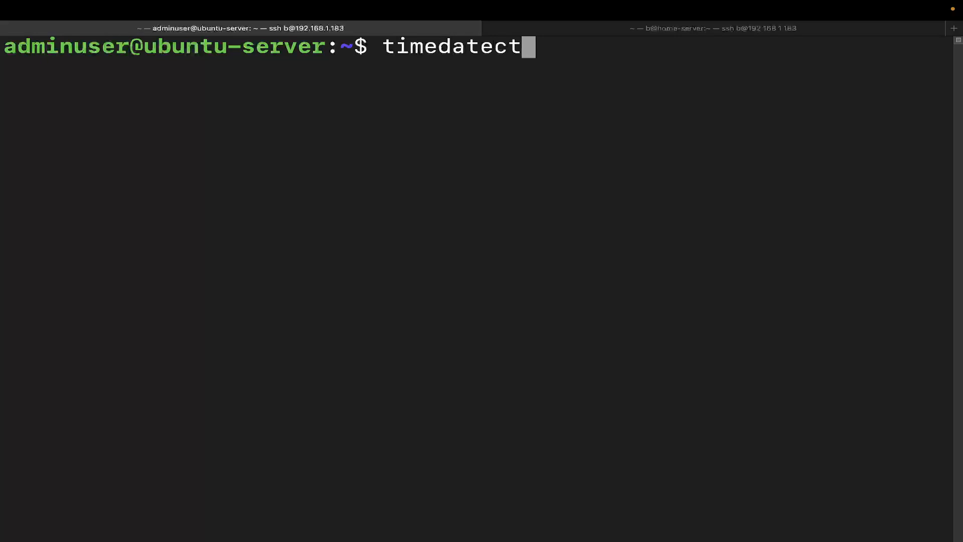
type("l list-timezones")
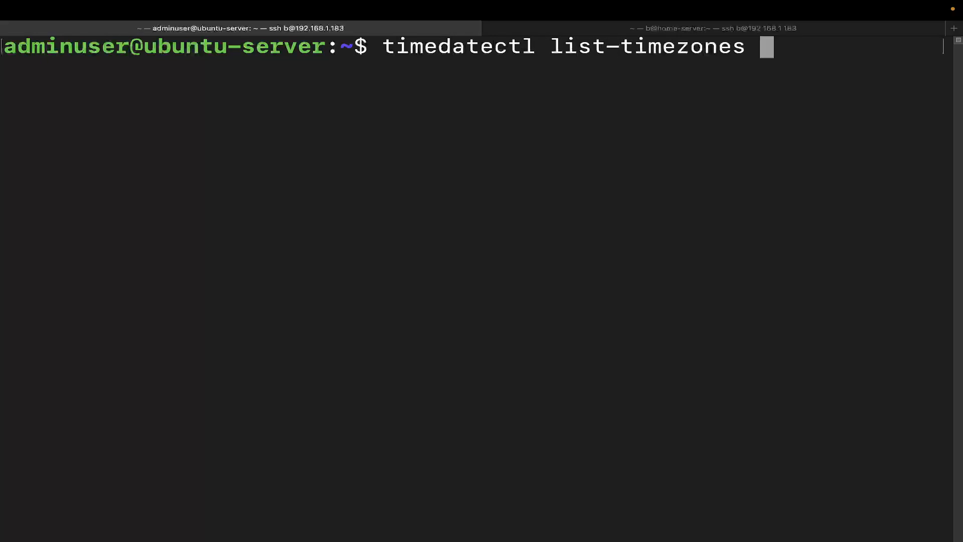
key("Return")
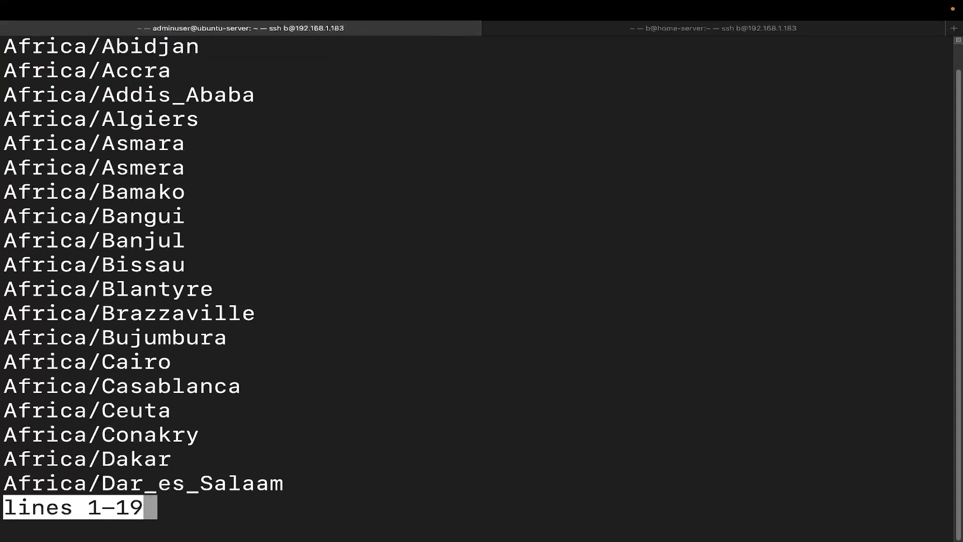
key("q")
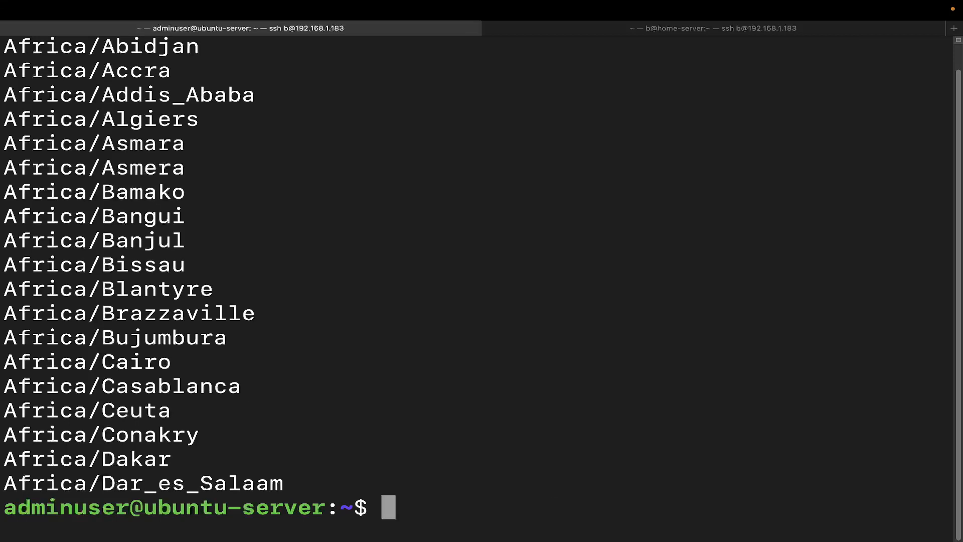
type("clear")
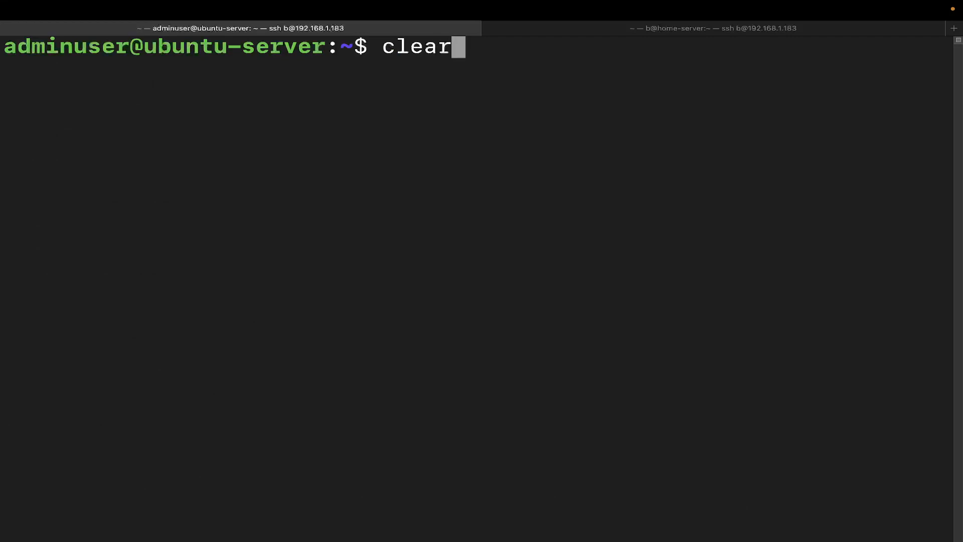
- Filter the time zone list with grep -i chicago, returning America/Chicago
type("timedatectl list-timezones")
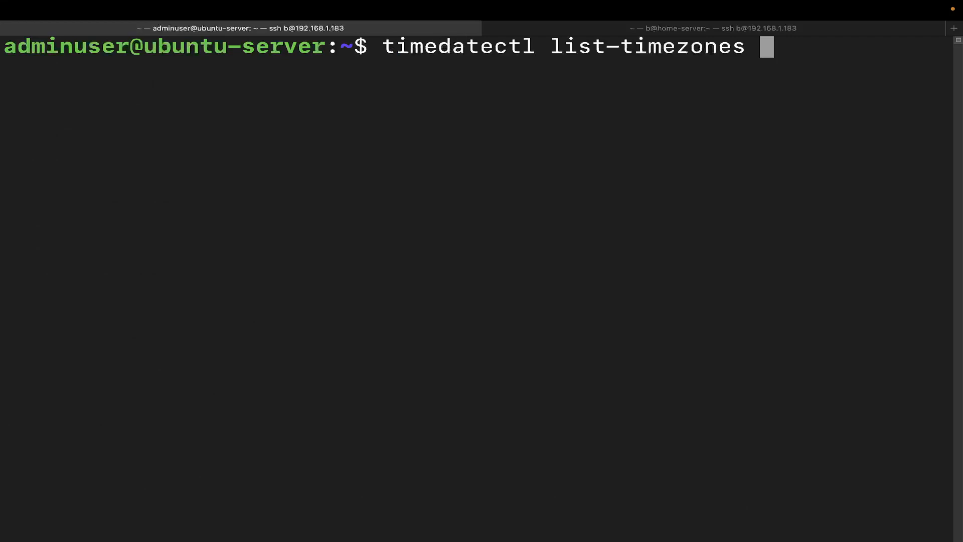
type("|")
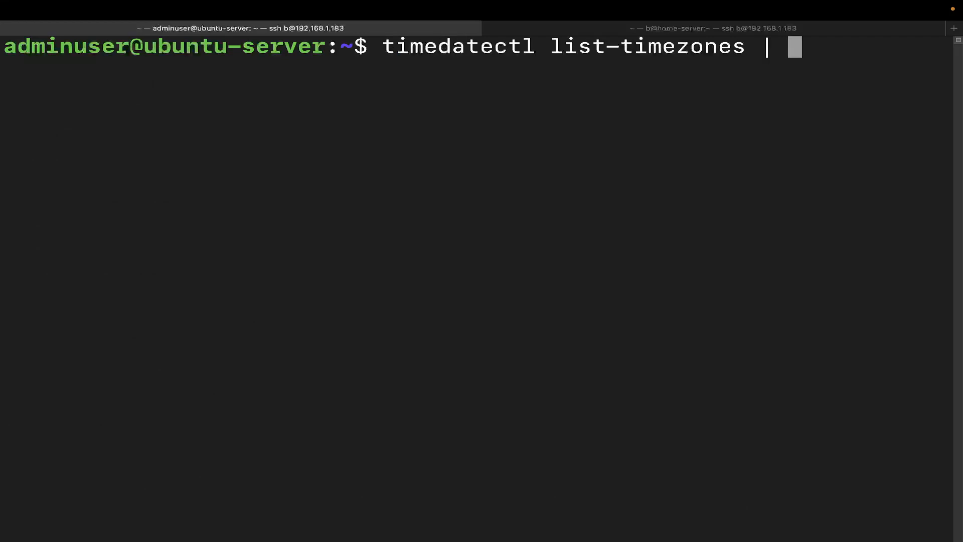
type("grep -i")
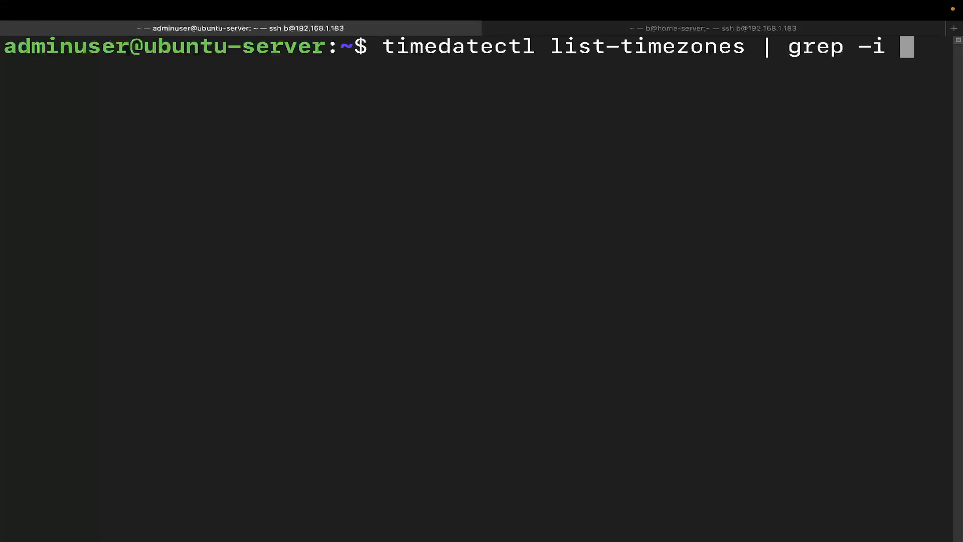
type("chicago")
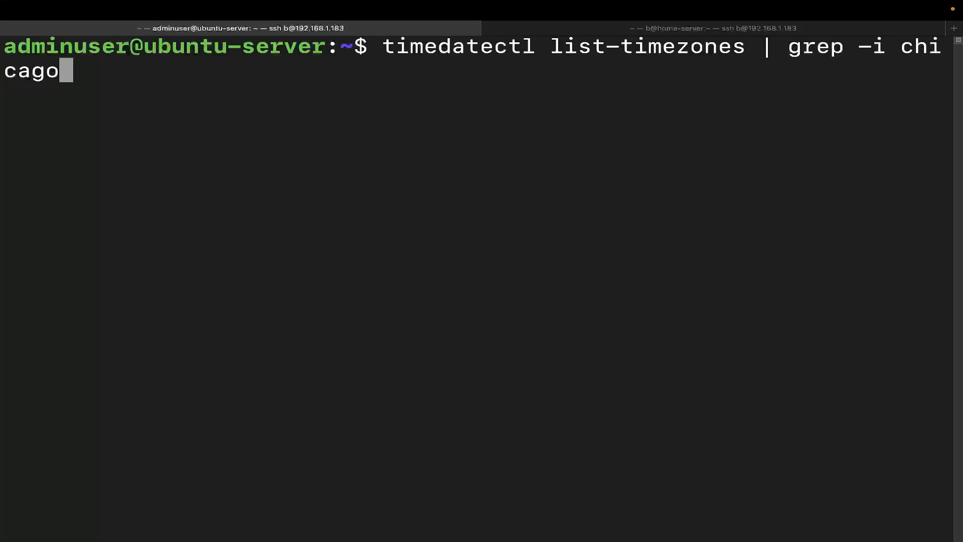
key("Return")
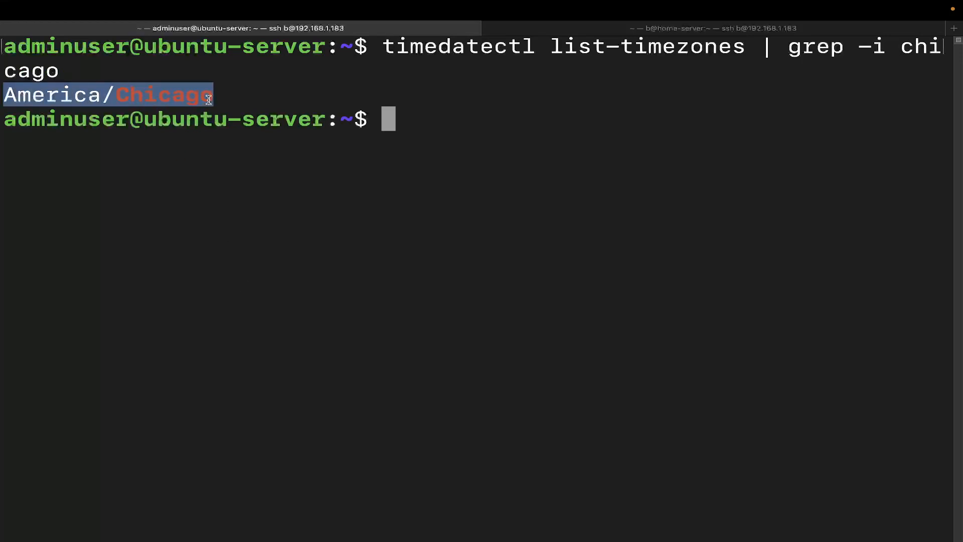
mouse_move(202, 98)
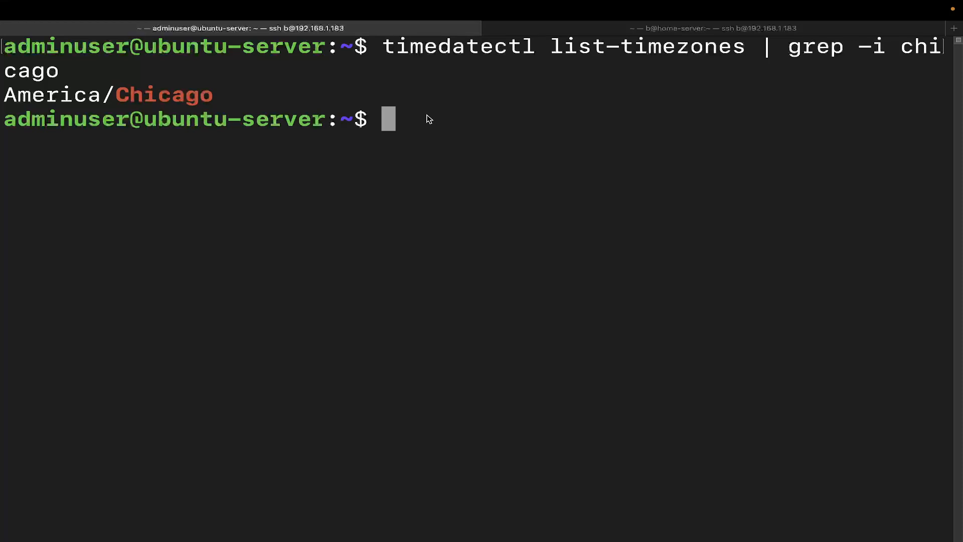
- Run timedatectl set-timezone America/Chicago and authenticate to apply it
type("timec")
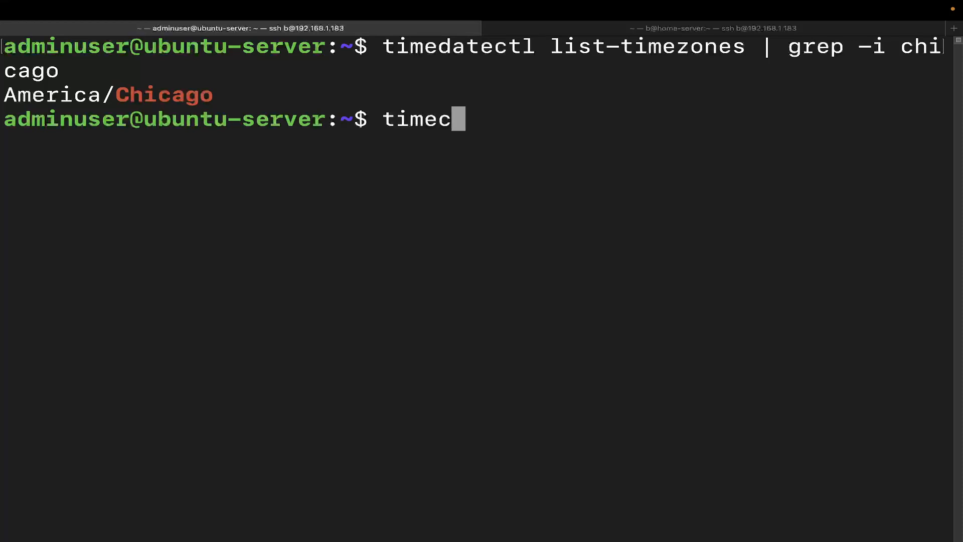
type("date")
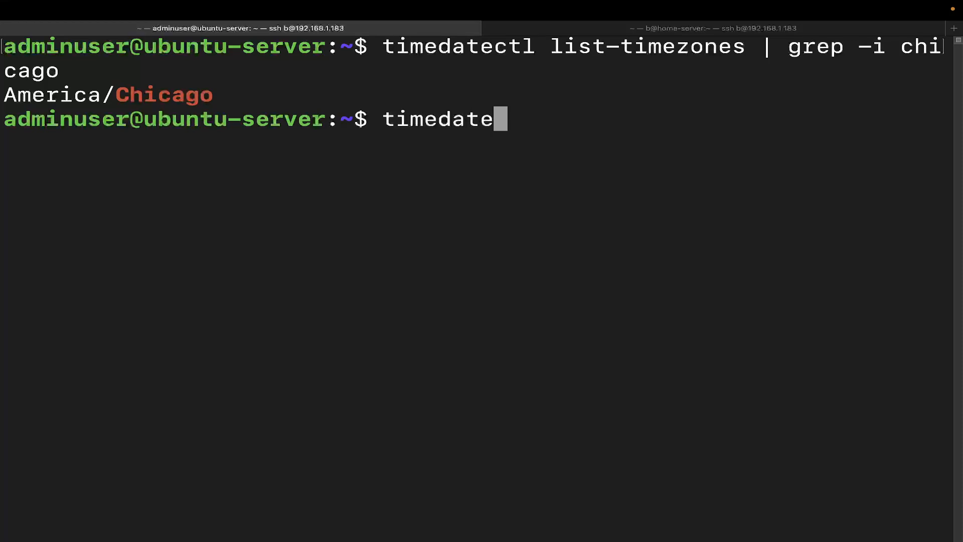
type("ctl")
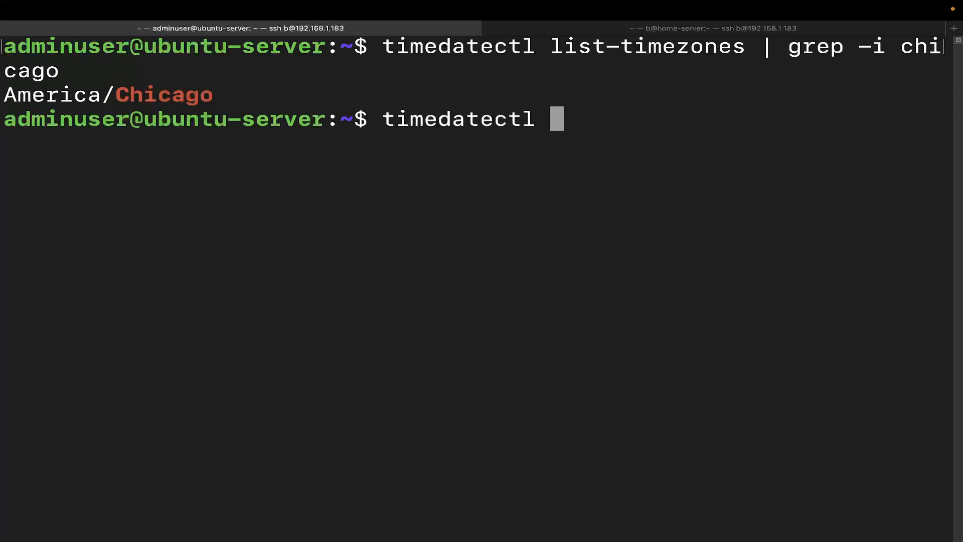
type("set-")
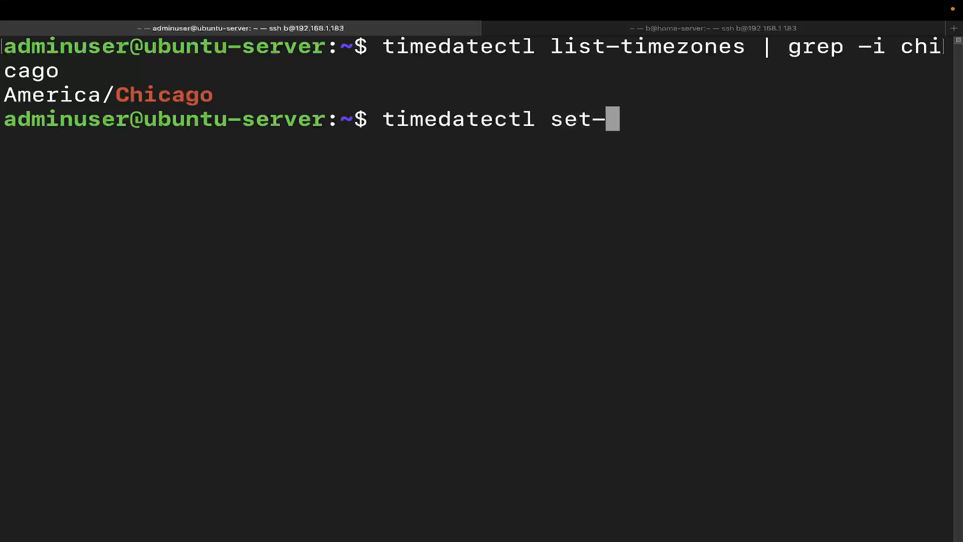
type("time")
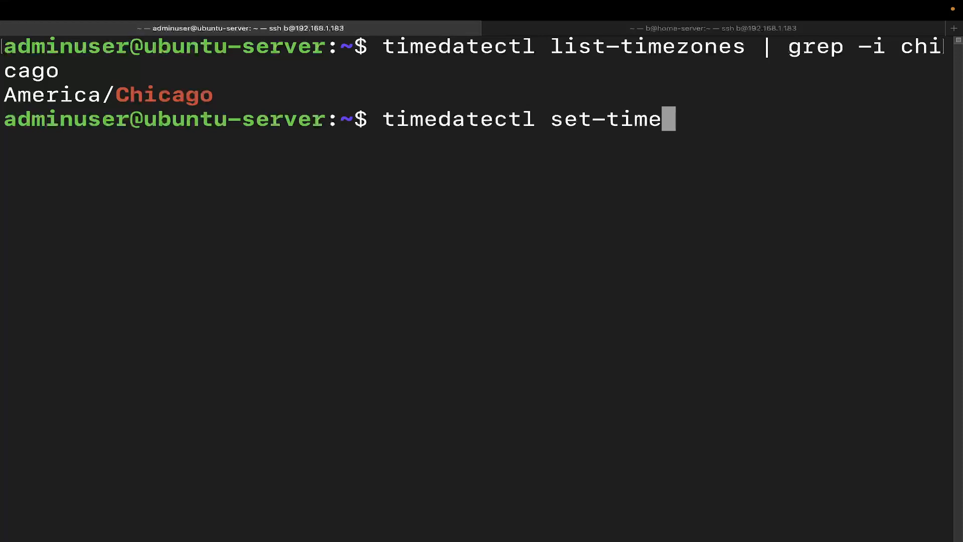
type("zone")
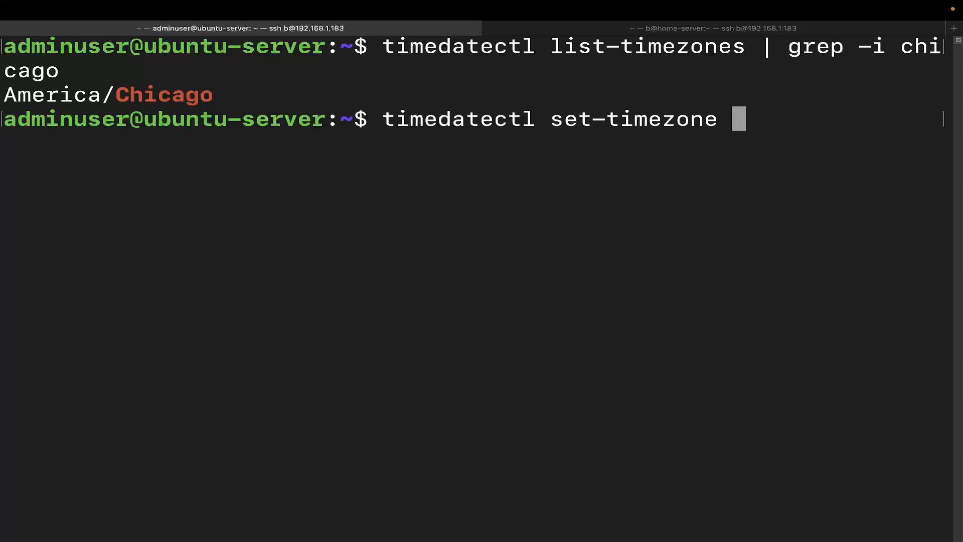
type("America/Chicago")
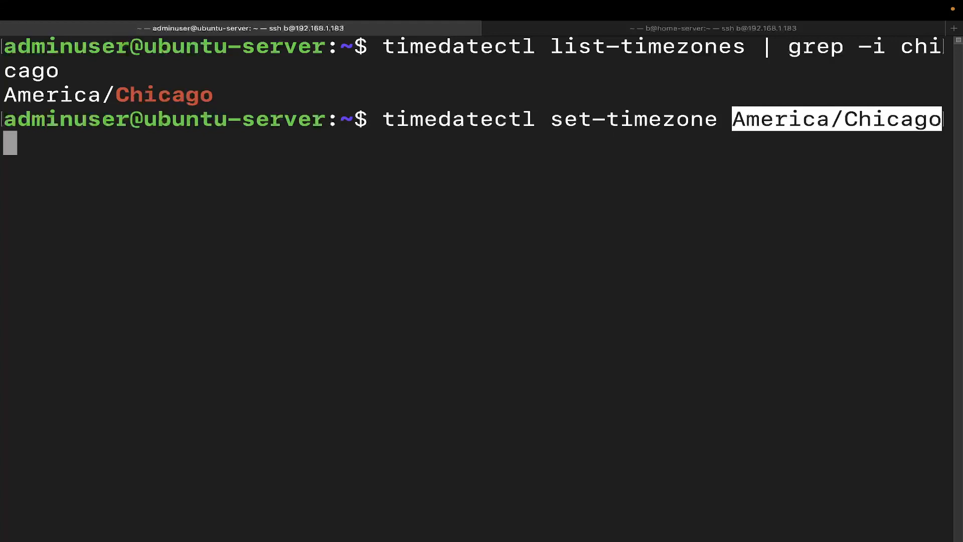
key("Return")
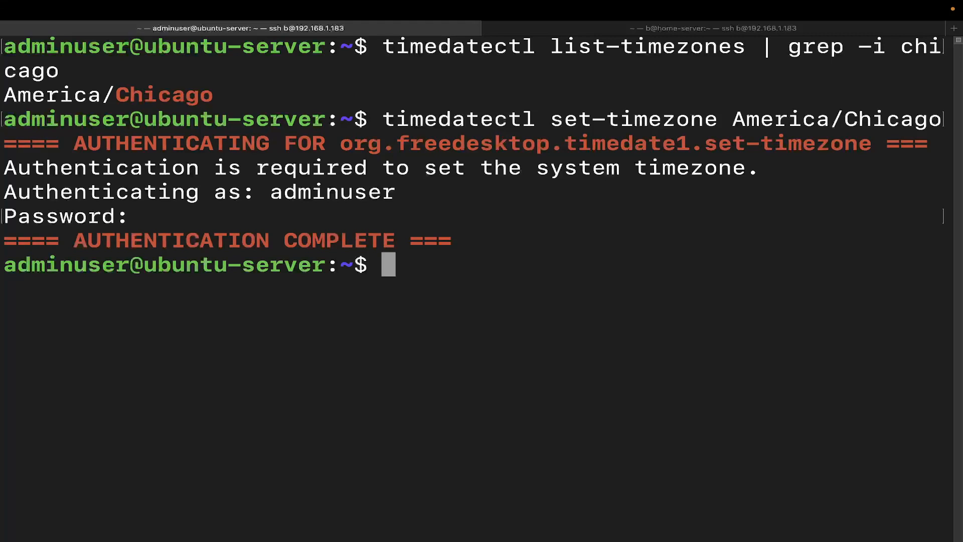
type("cl")
type("time")
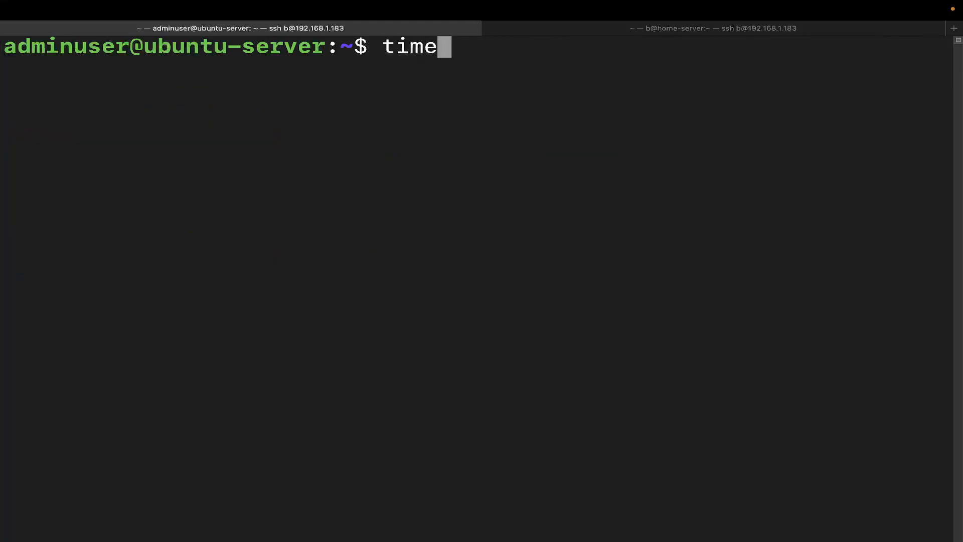
- Verify timedatectl now reports America/Chicago (CDT, -0500) with the clock synchronized
key("Return")
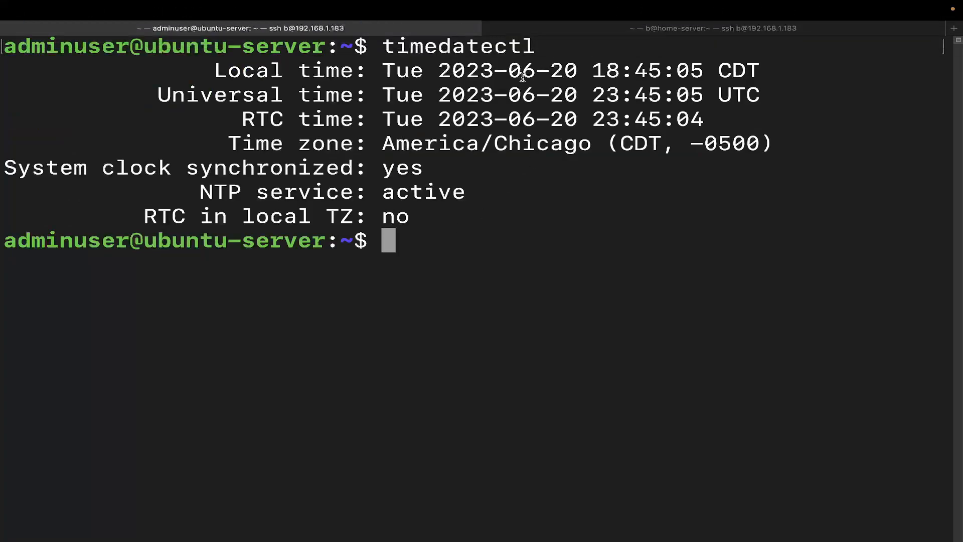
mouse_move(656, 76)
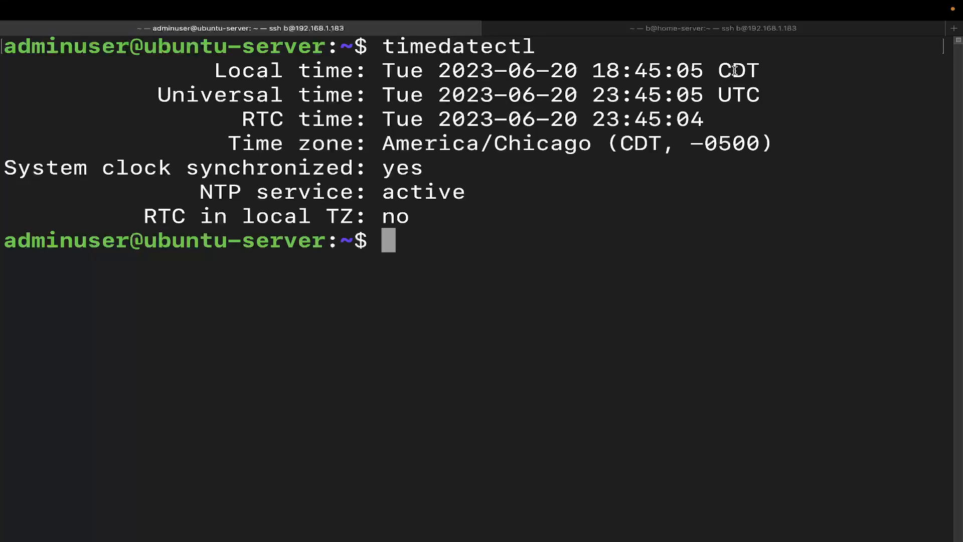
mouse_move(763, 72)
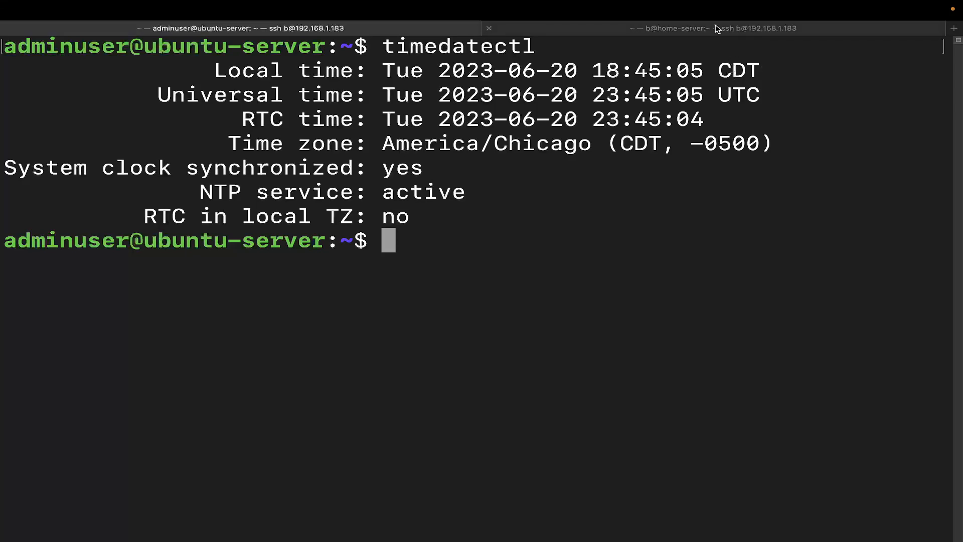
mouse_move(715, 28)
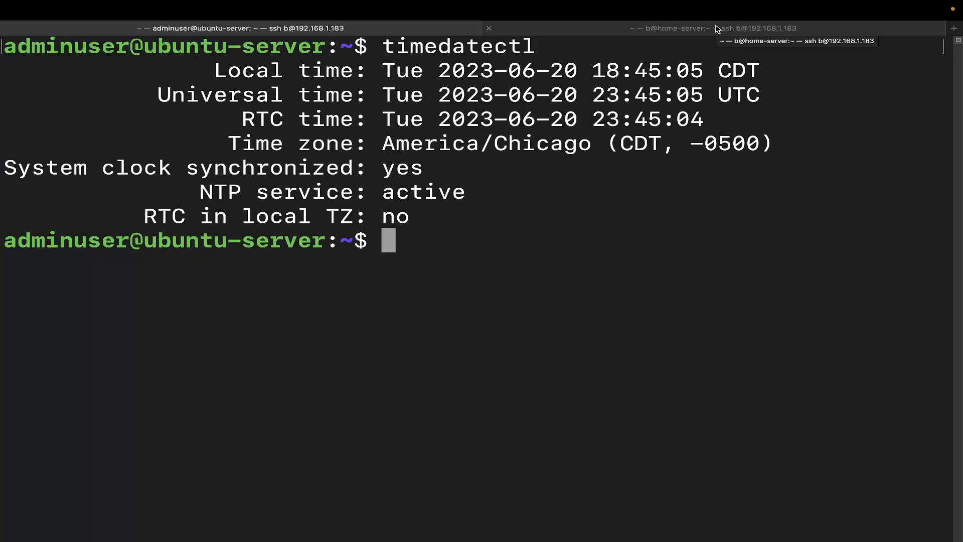
mouse_move(727, 45)
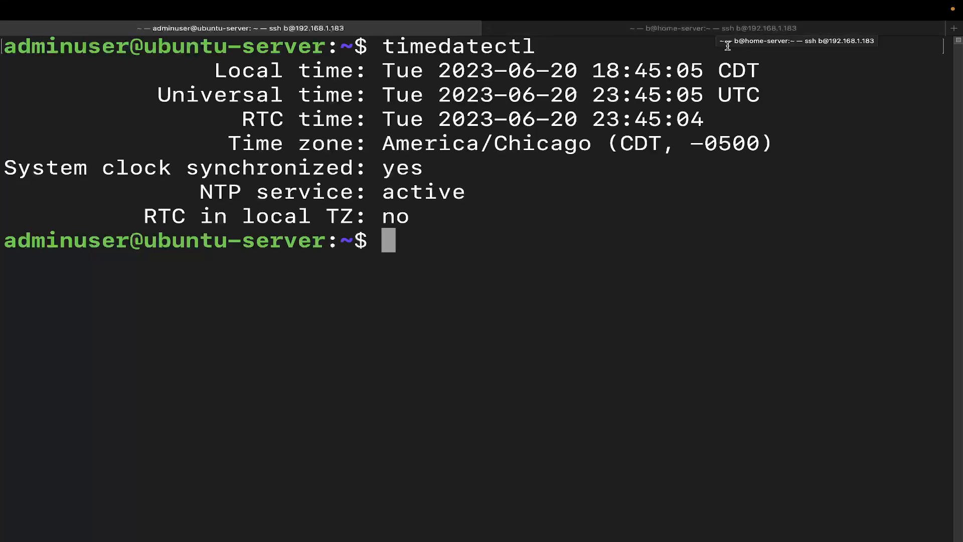